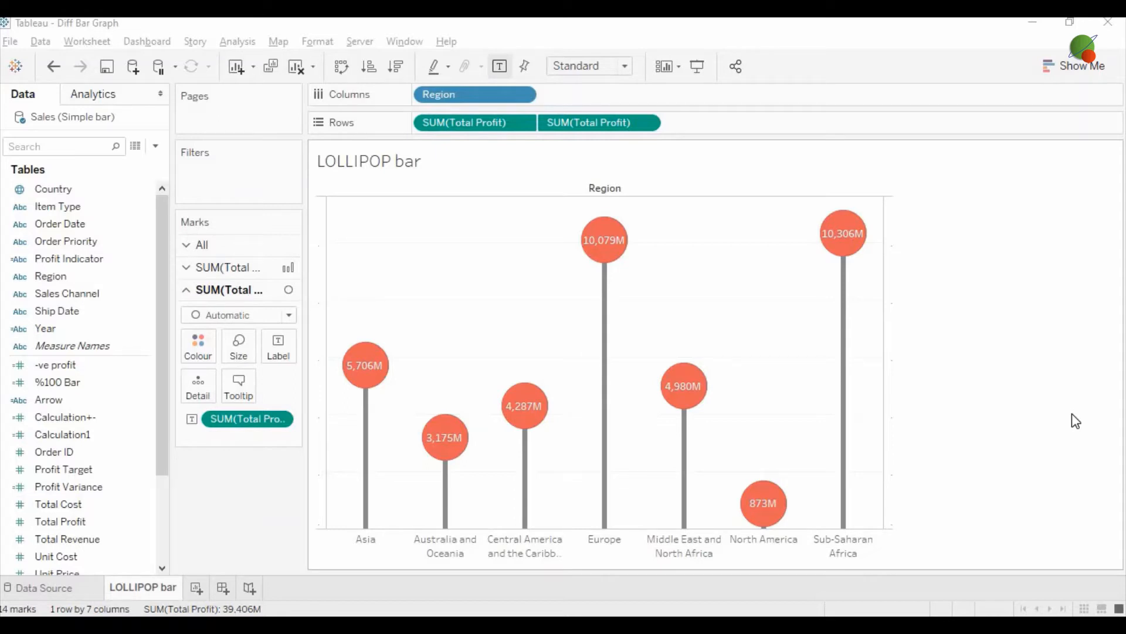
Create a new blank worksheet, Sheet 2, beside the lollipop chart sheet
click(244, 588)
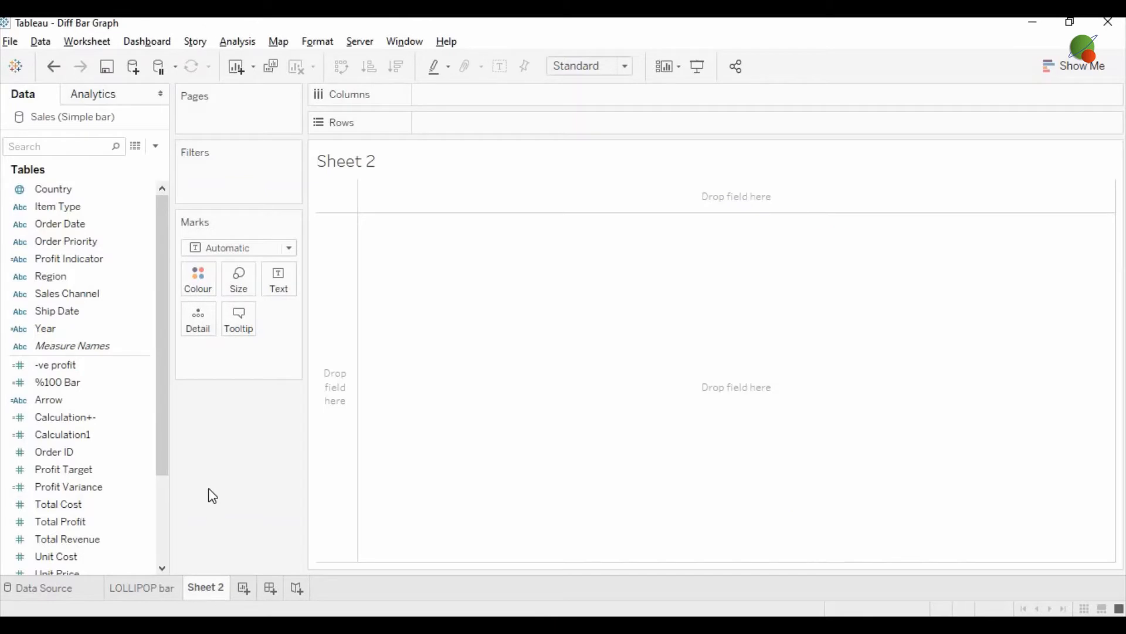
Put Region on Columns and Total Profit on Rows to chart profit by region
click(51, 275)
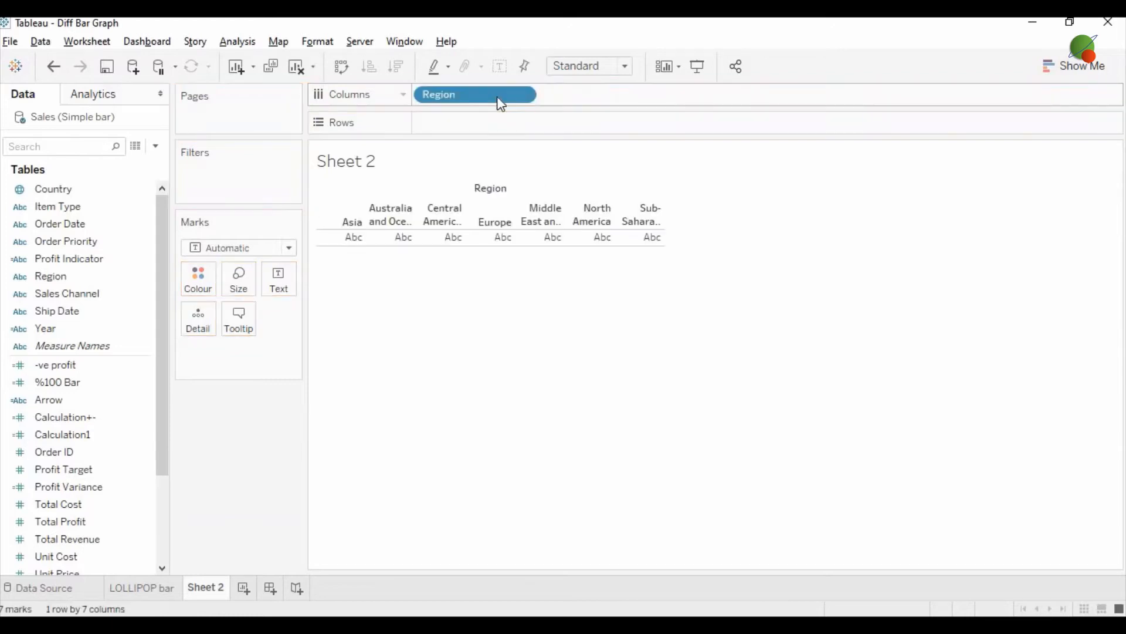
mouse_move(448, 105)
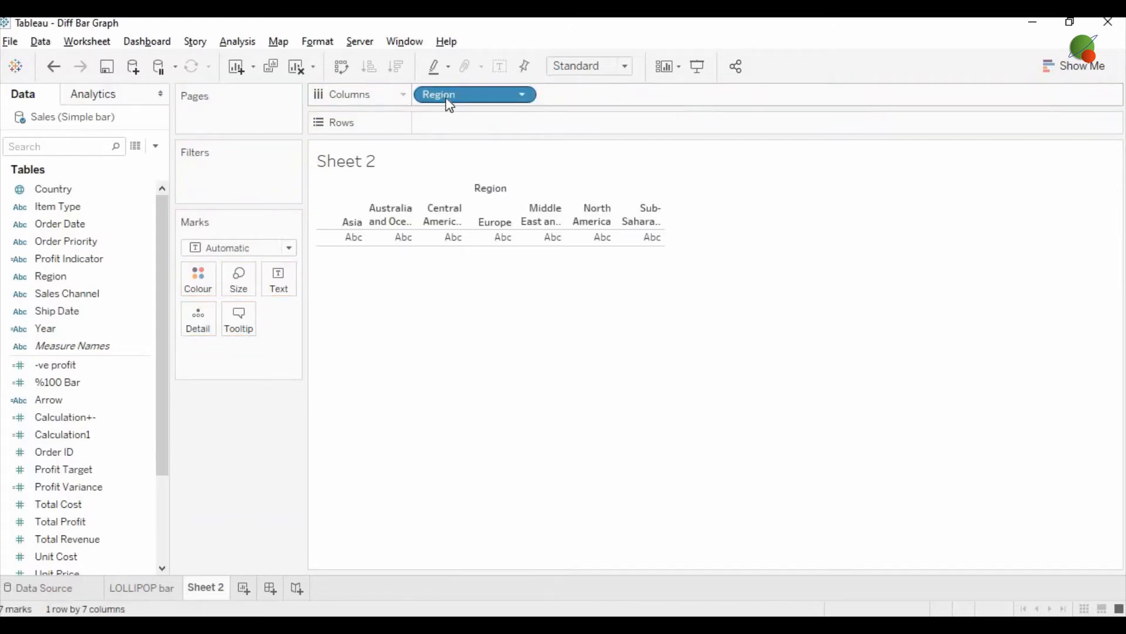
click(63, 469)
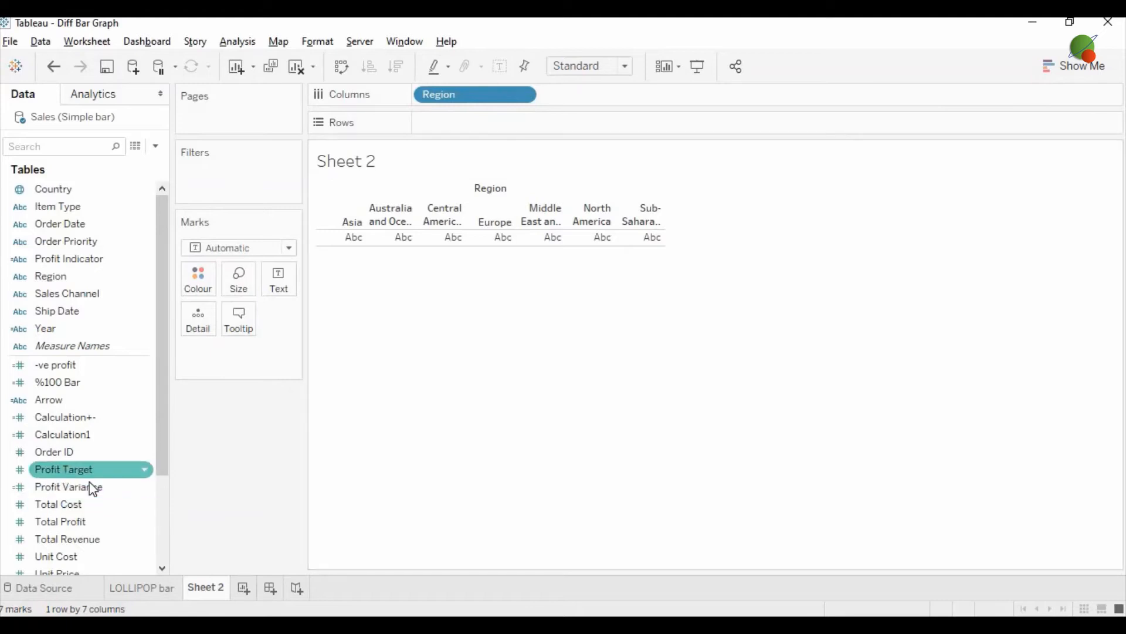
click(60, 521)
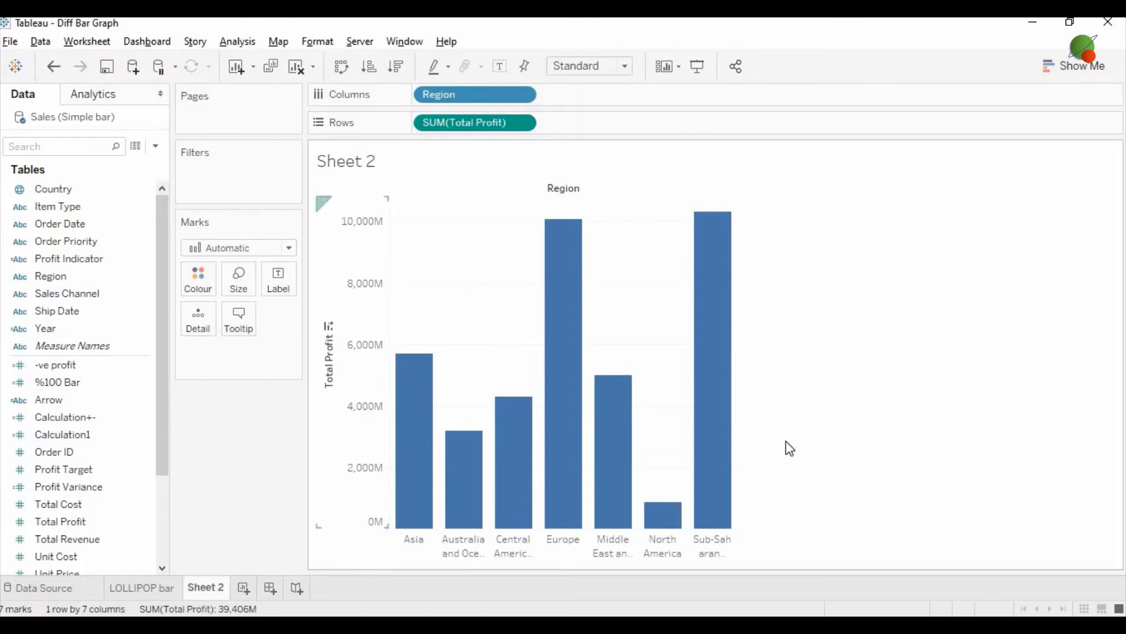
mouse_move(613, 395)
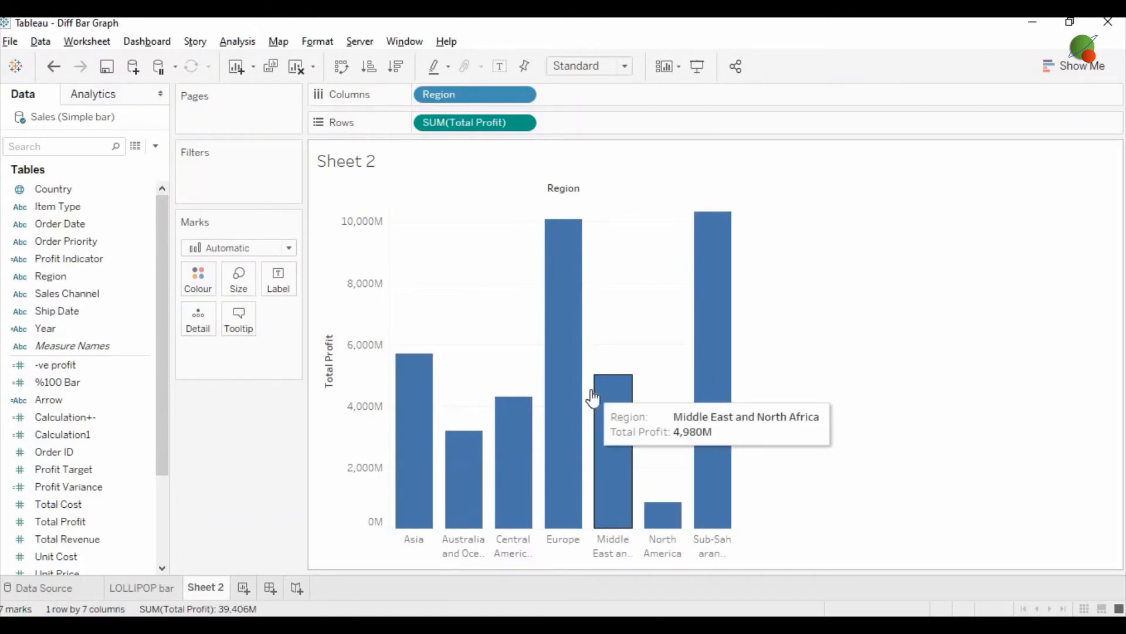
mouse_move(492, 118)
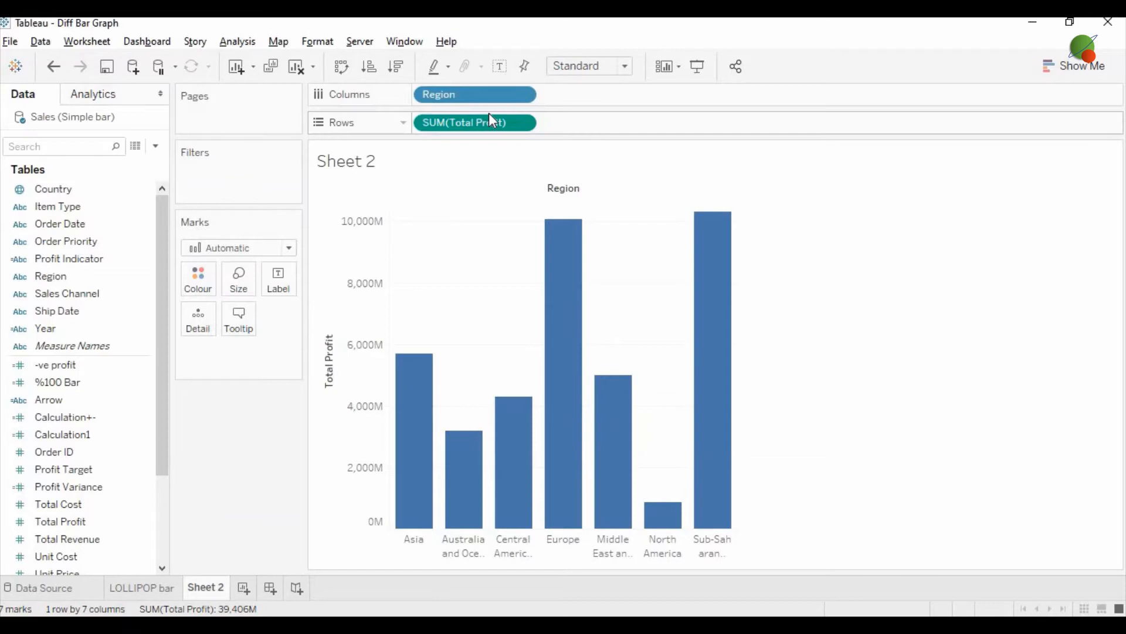
Duplicate SUM(Total Profit) on Rows and combine both copies on a dual axis
click(60, 521)
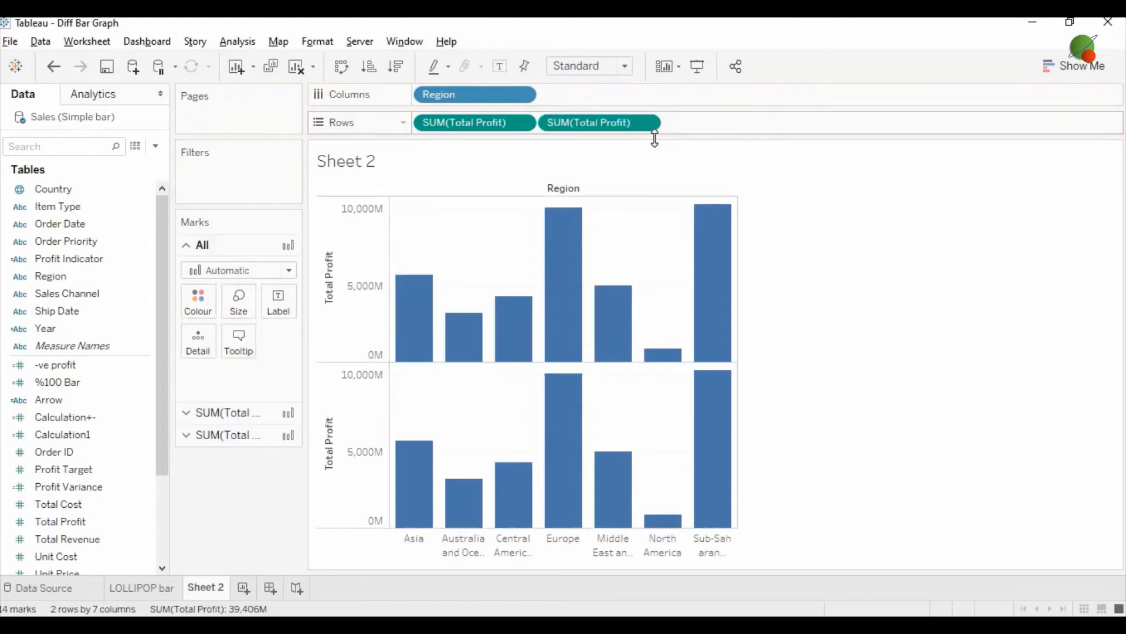
click(645, 122)
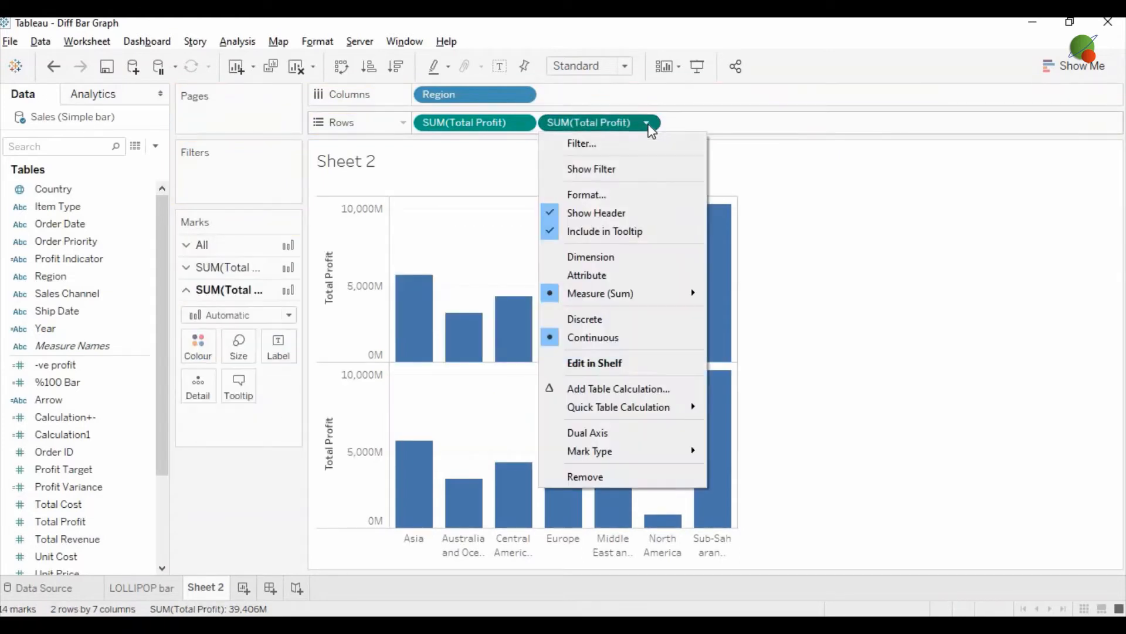
mouse_move(607, 433)
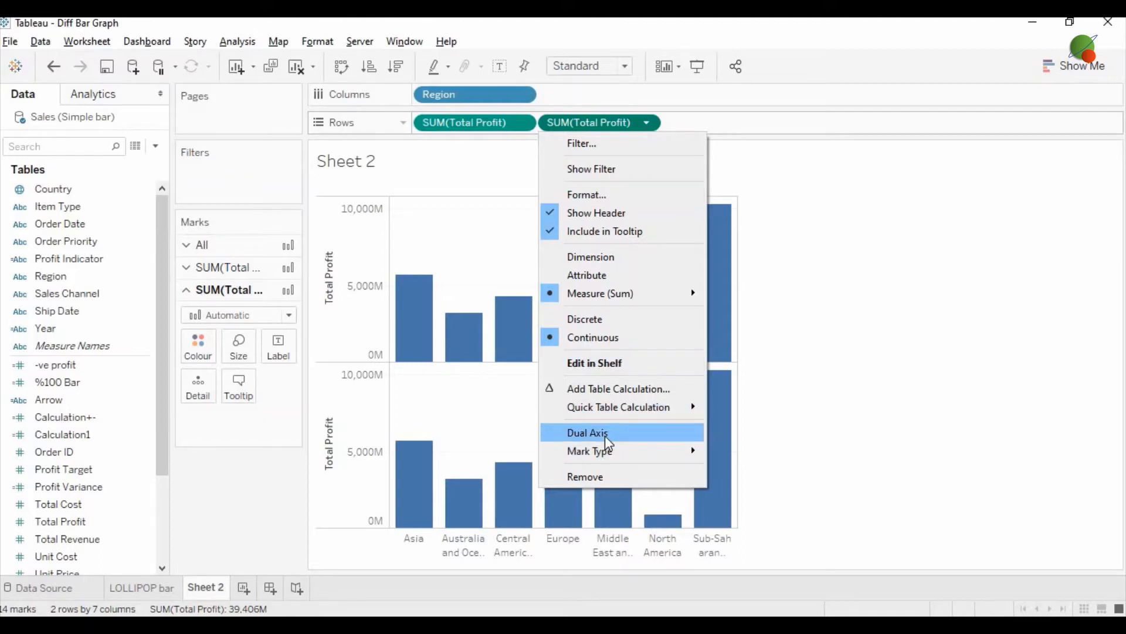
click(587, 432)
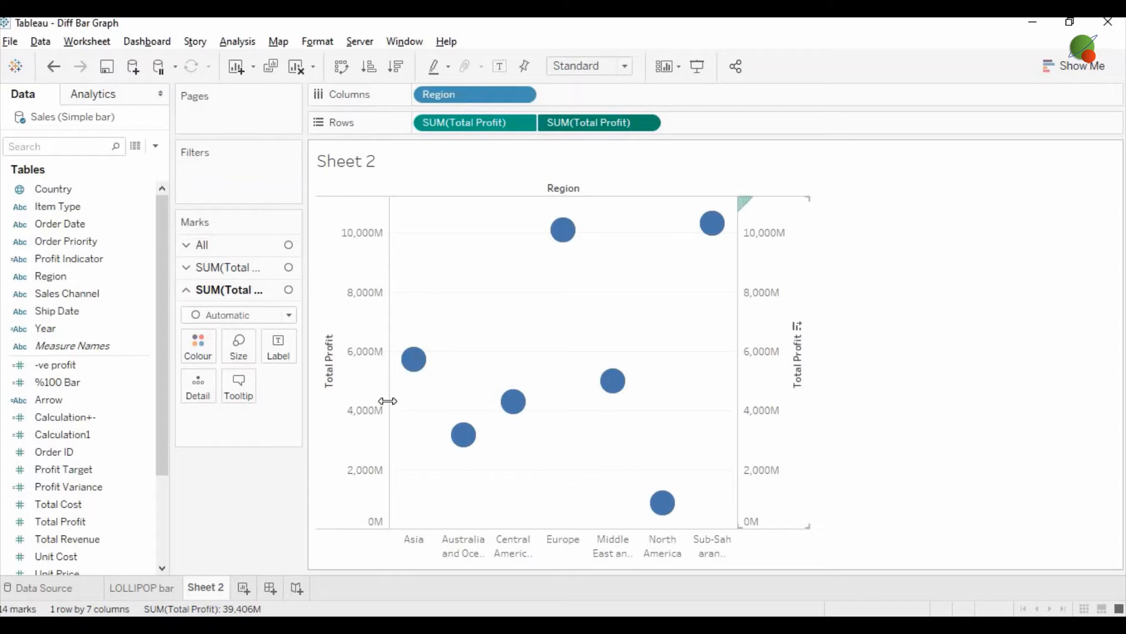
mouse_move(793, 313)
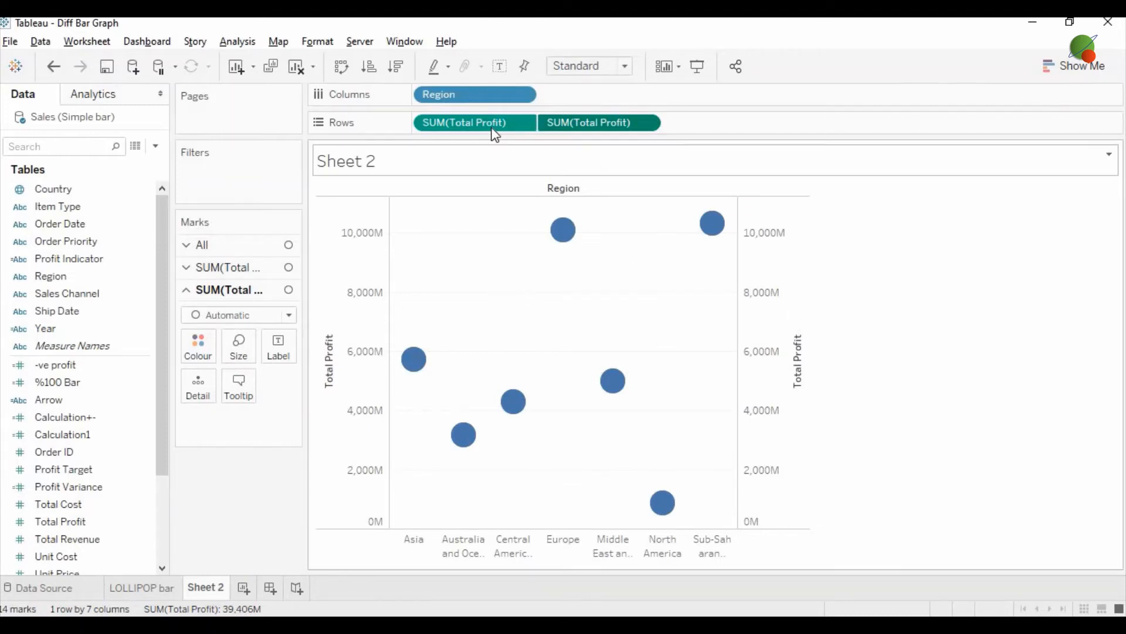
mouse_move(701, 313)
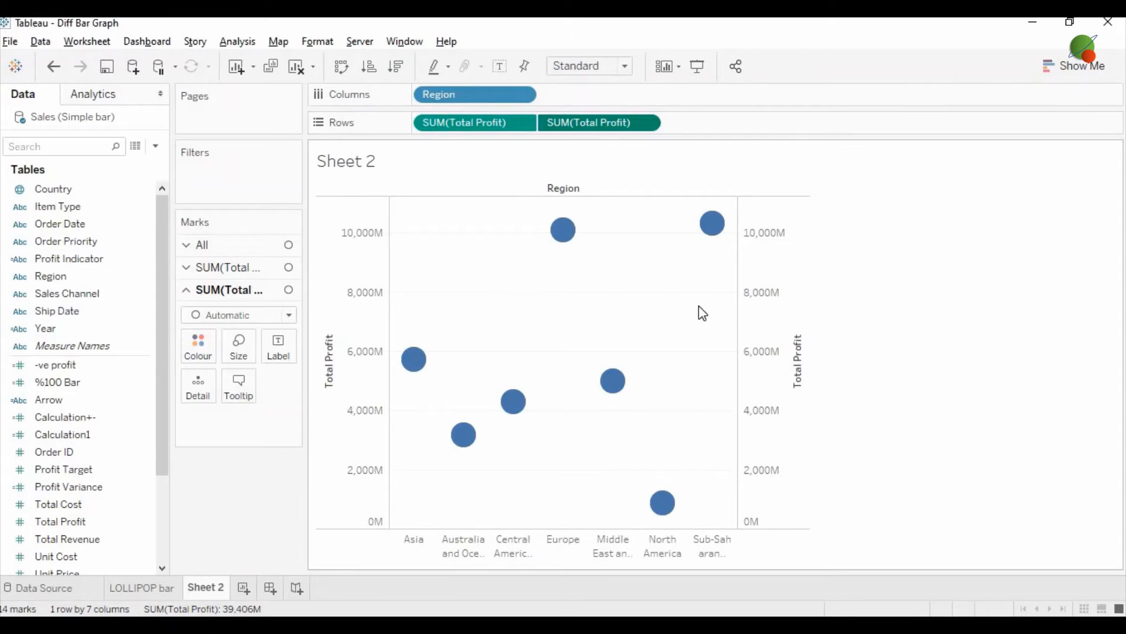
Synchronise the right-hand Total Profit axis with the left axis
right_click(773, 359)
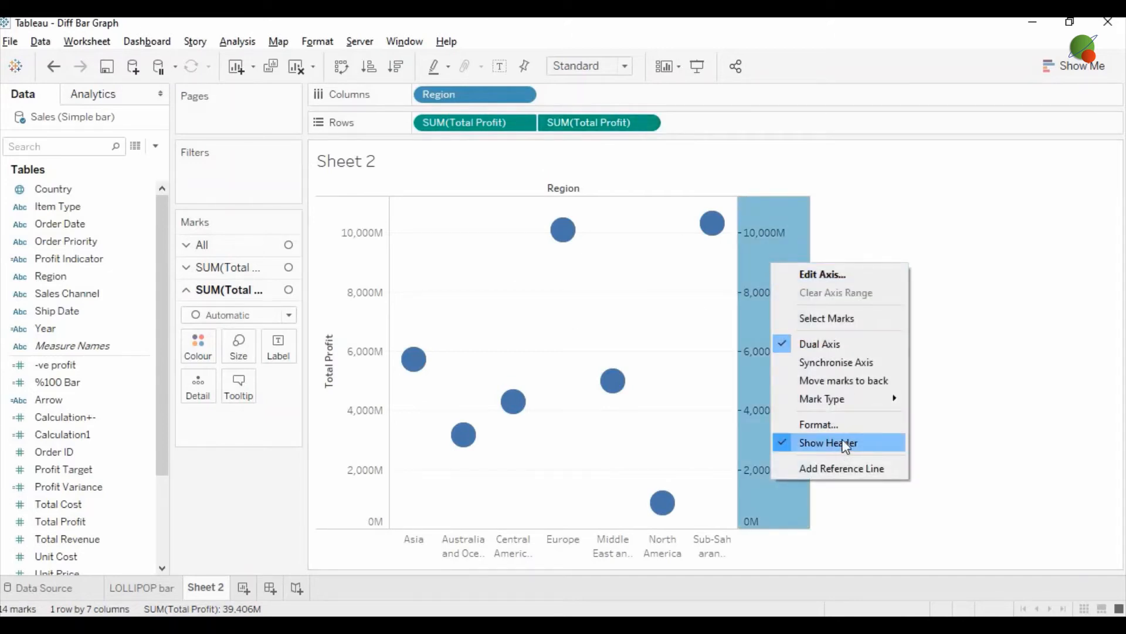
click(828, 442)
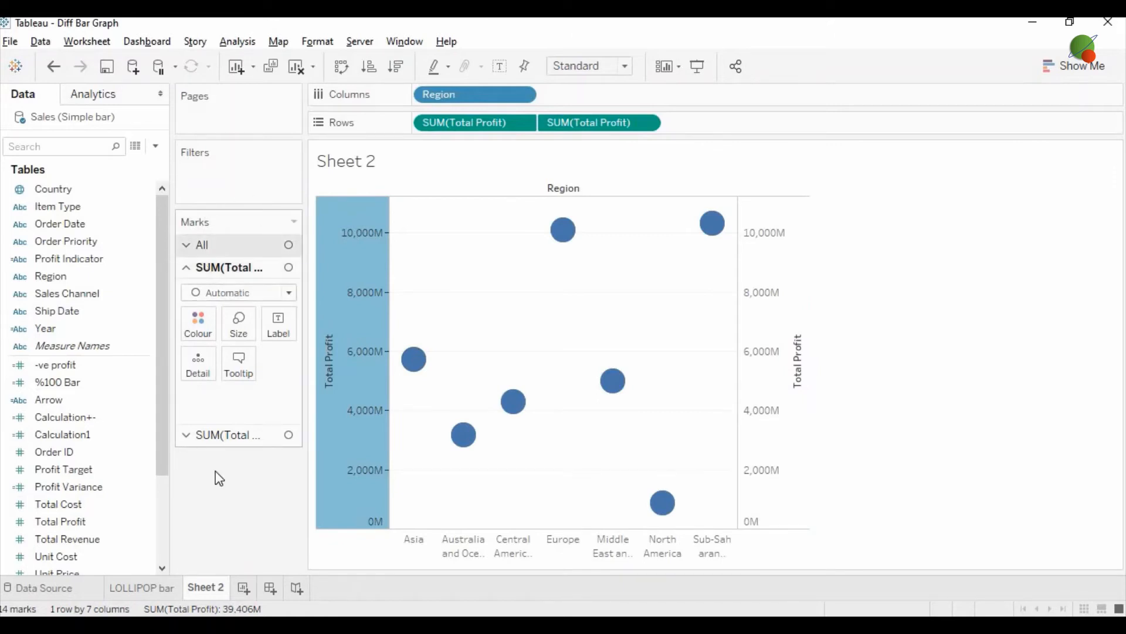
mouse_move(224, 219)
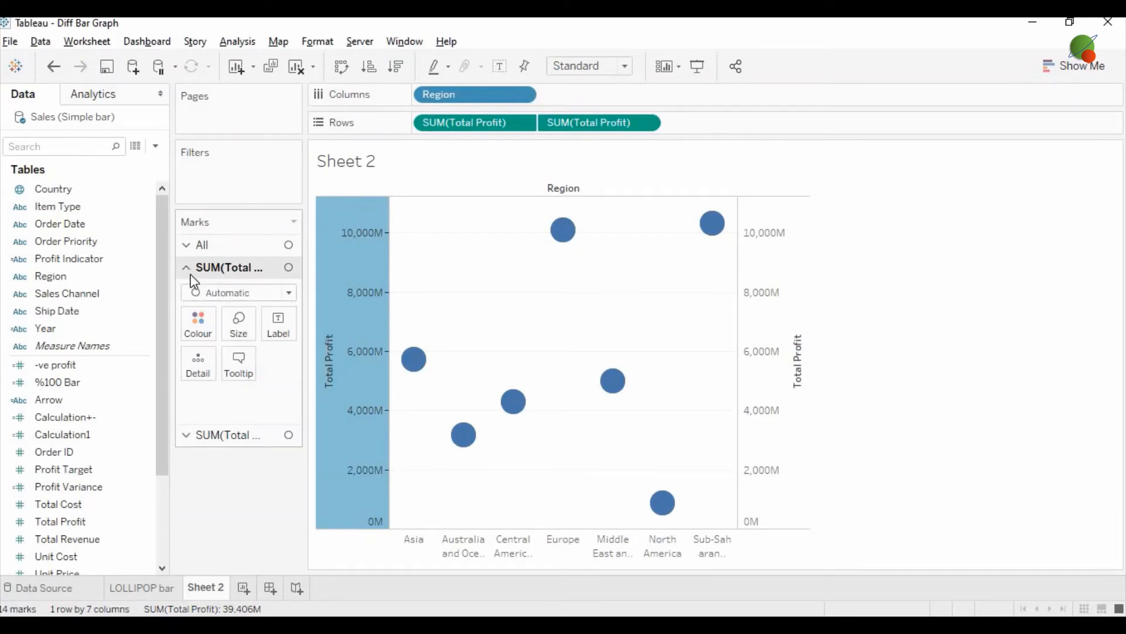
Draw the first profit measure as bars and enlarge the circle marks
click(239, 292)
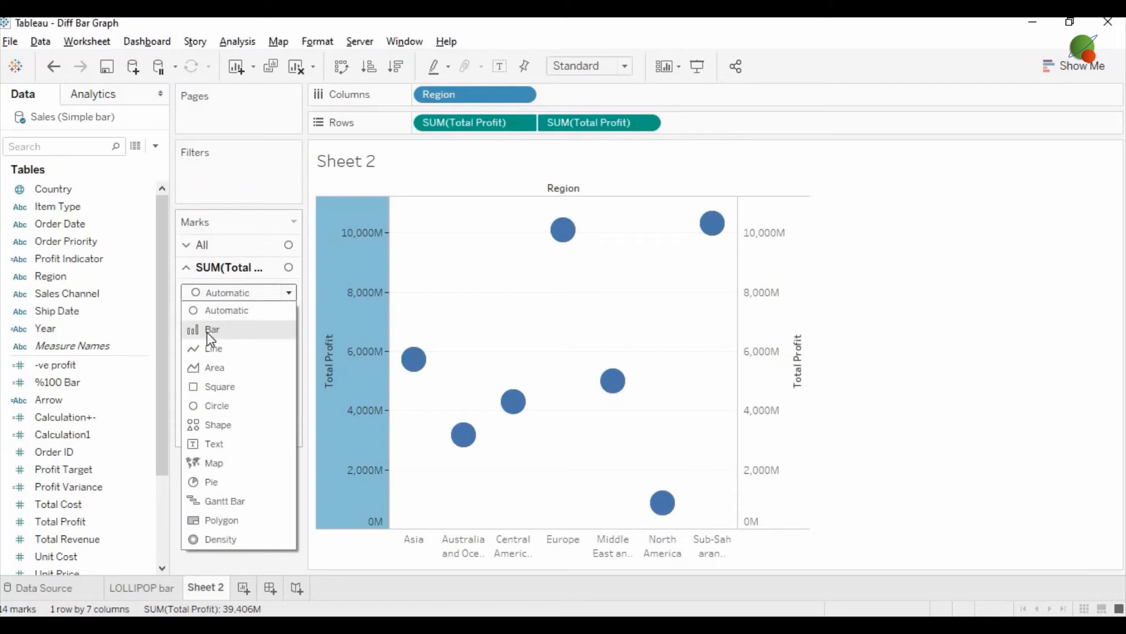
click(212, 329)
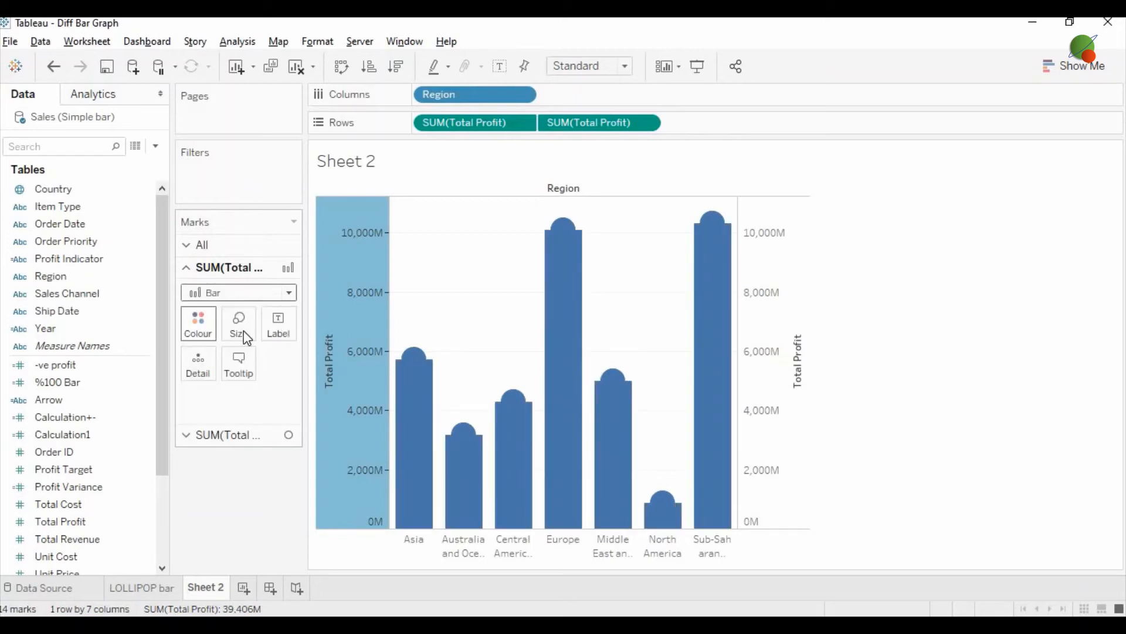
click(237, 323)
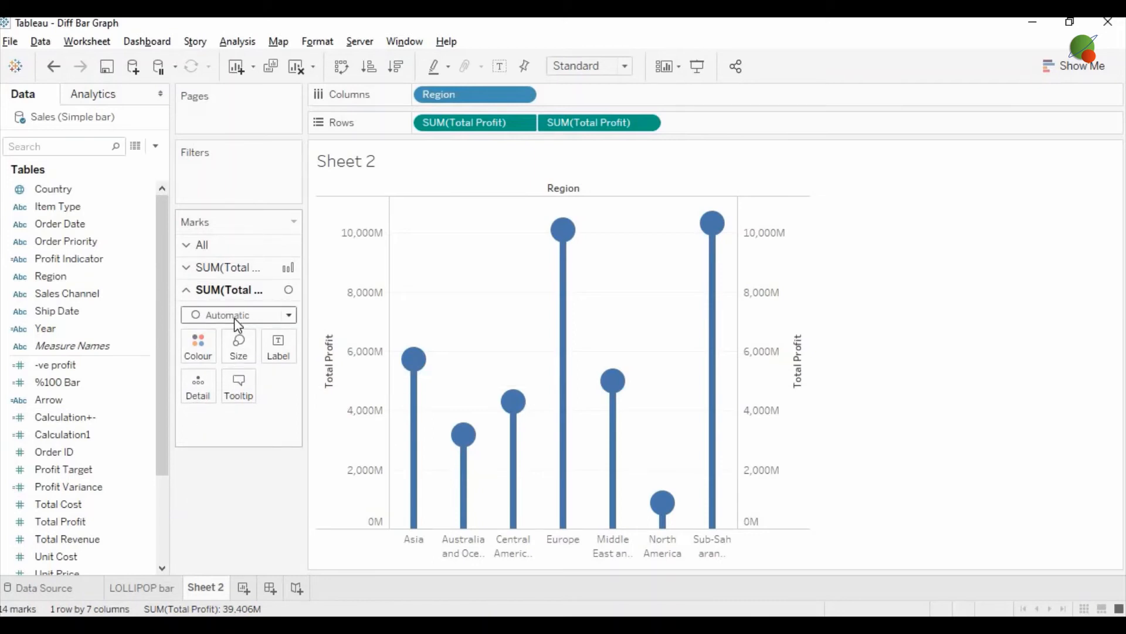
click(237, 346)
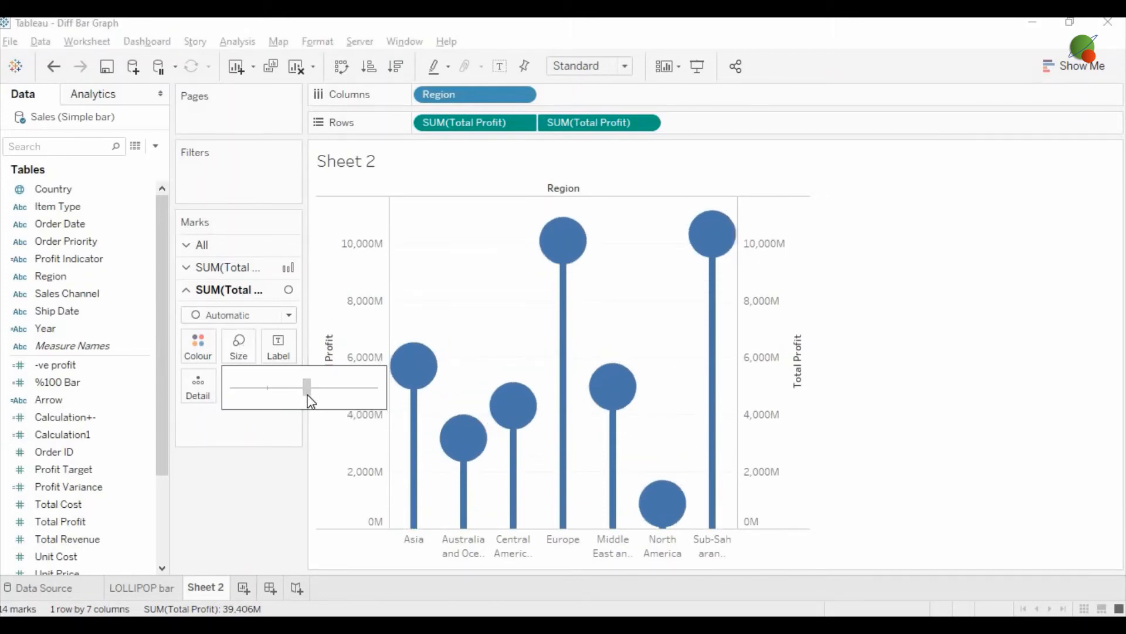
click(622, 65)
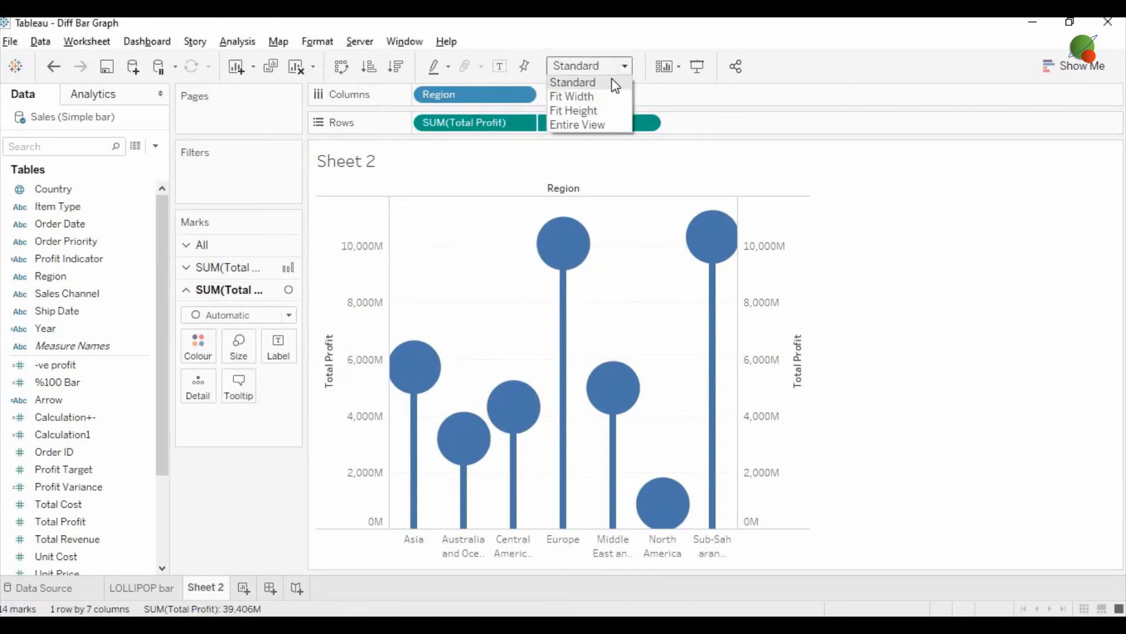
Change the view fit from Standard to Fit Width so the chart spans the sheet
click(573, 82)
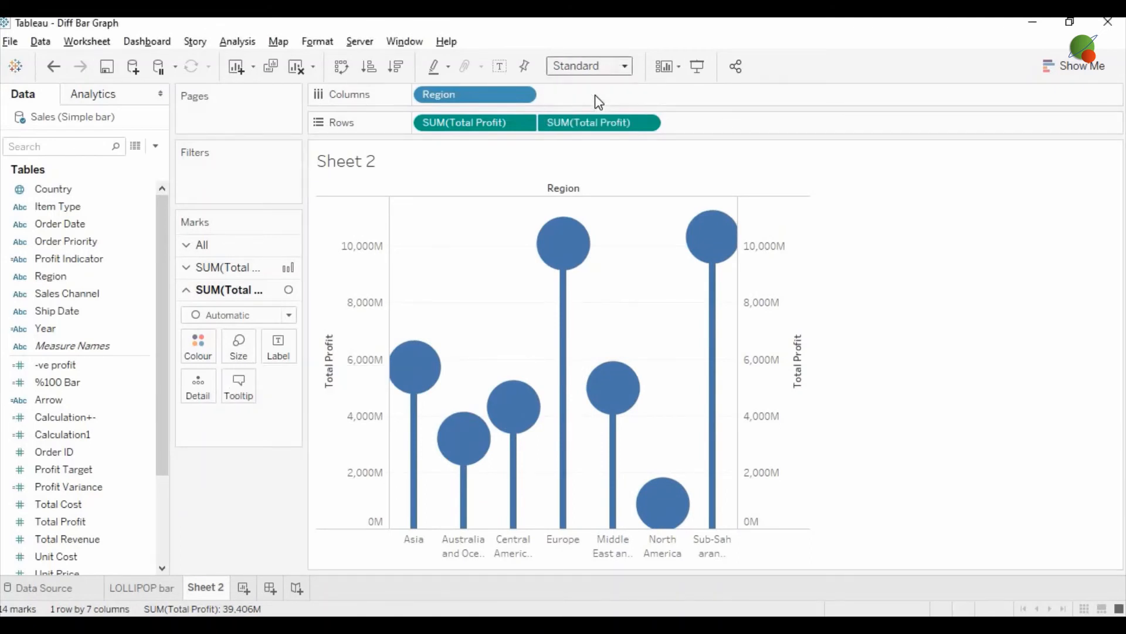
click(589, 65)
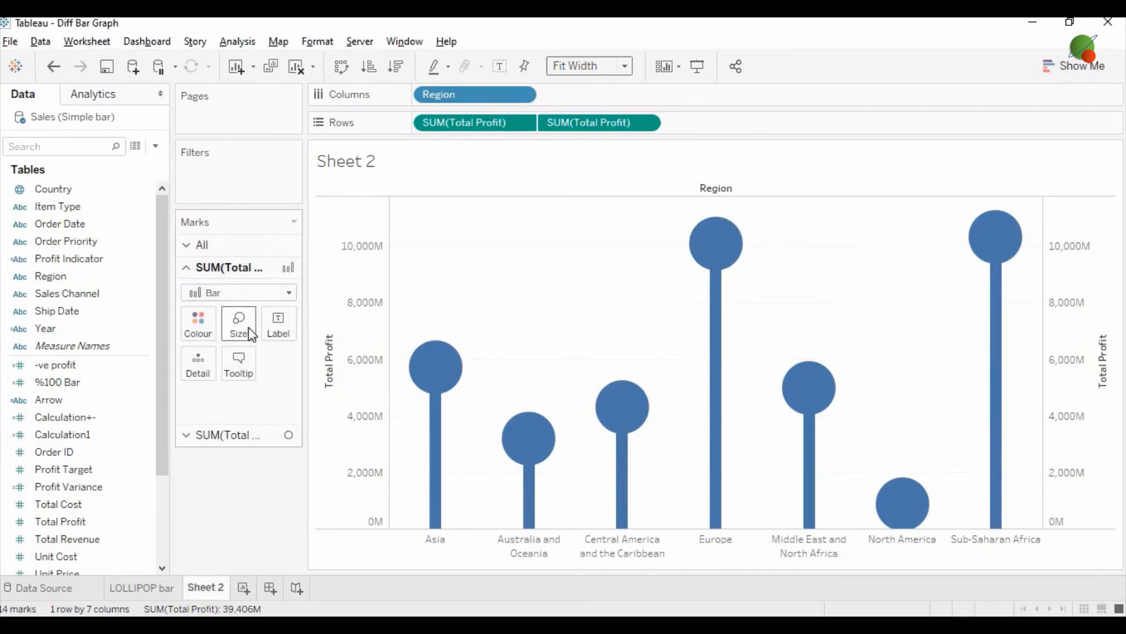
click(238, 323)
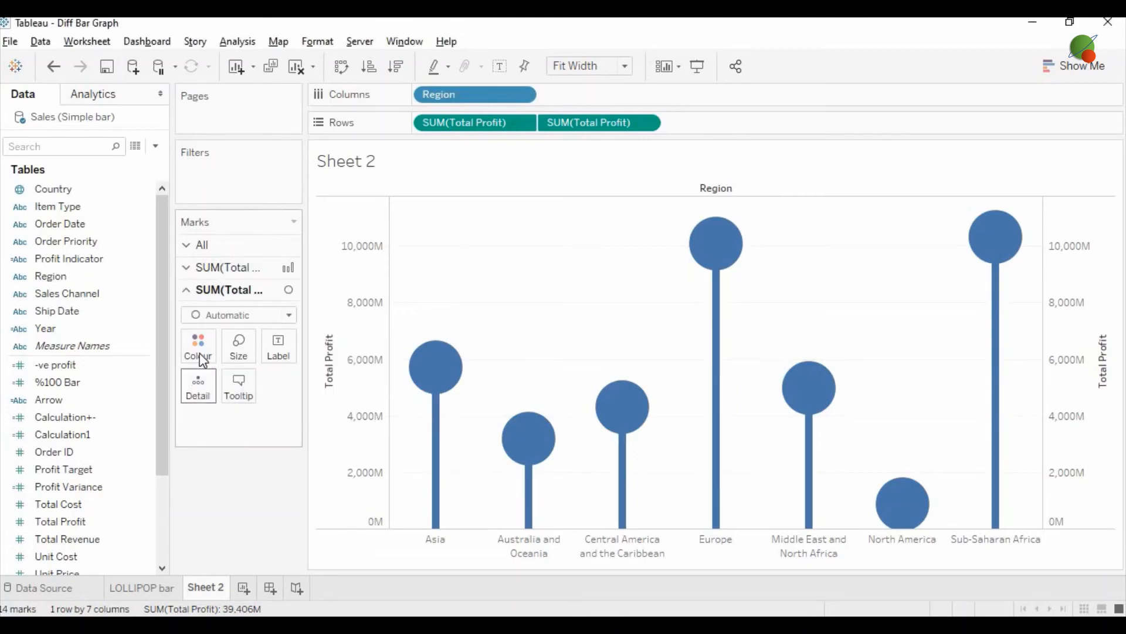
mouse_move(198, 347)
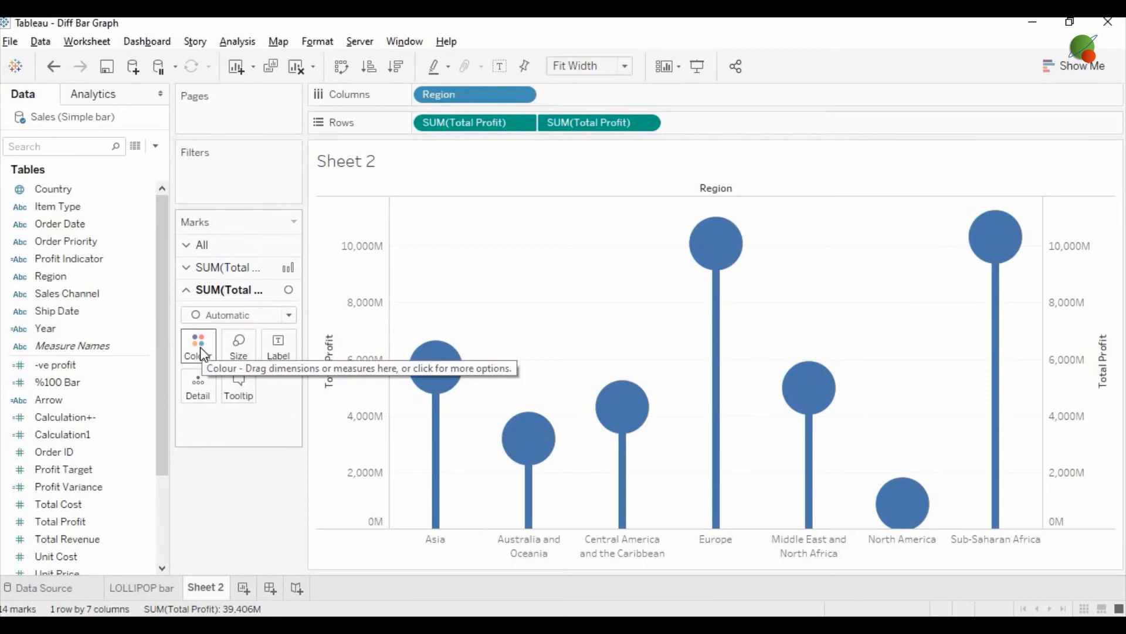
Colour the circle marks orange and the stick bars grey
click(198, 347)
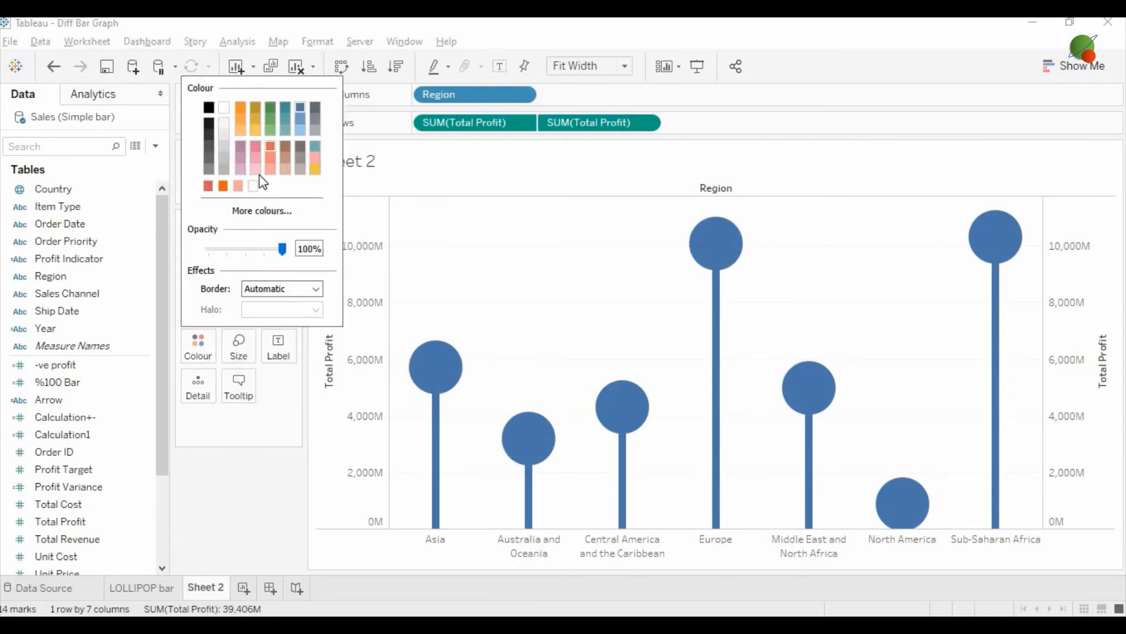
click(208, 186)
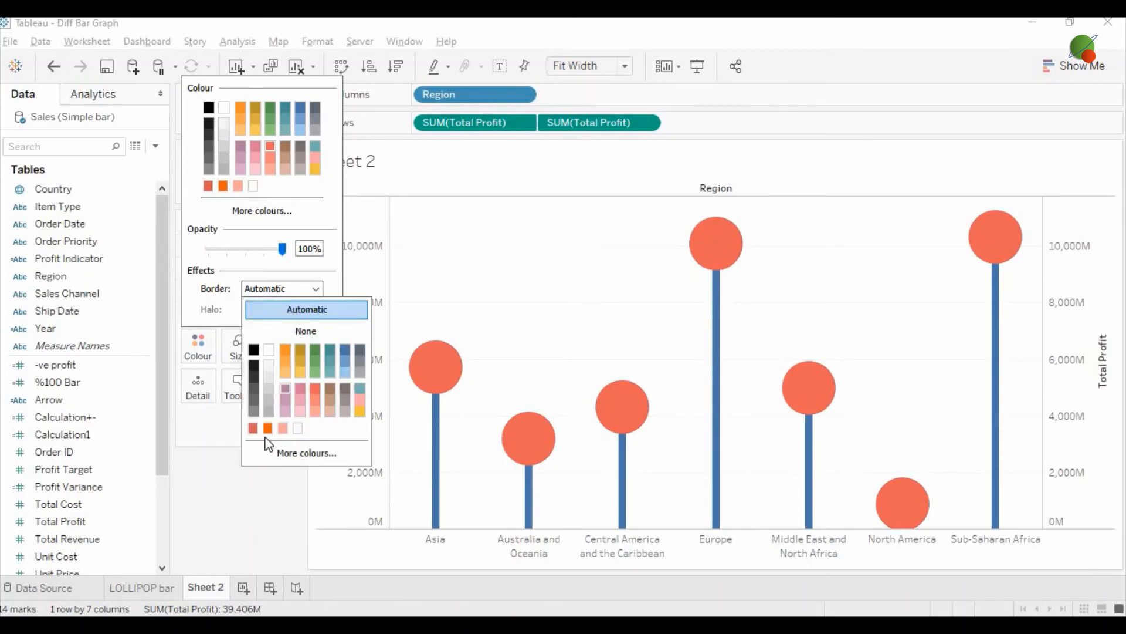
click(252, 428)
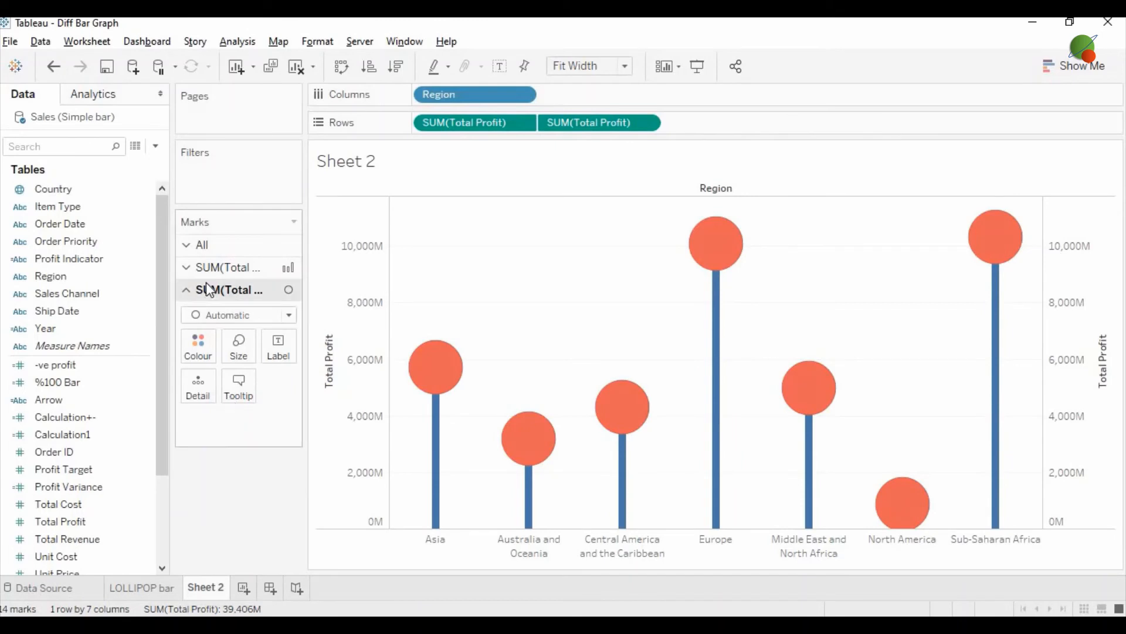
click(198, 346)
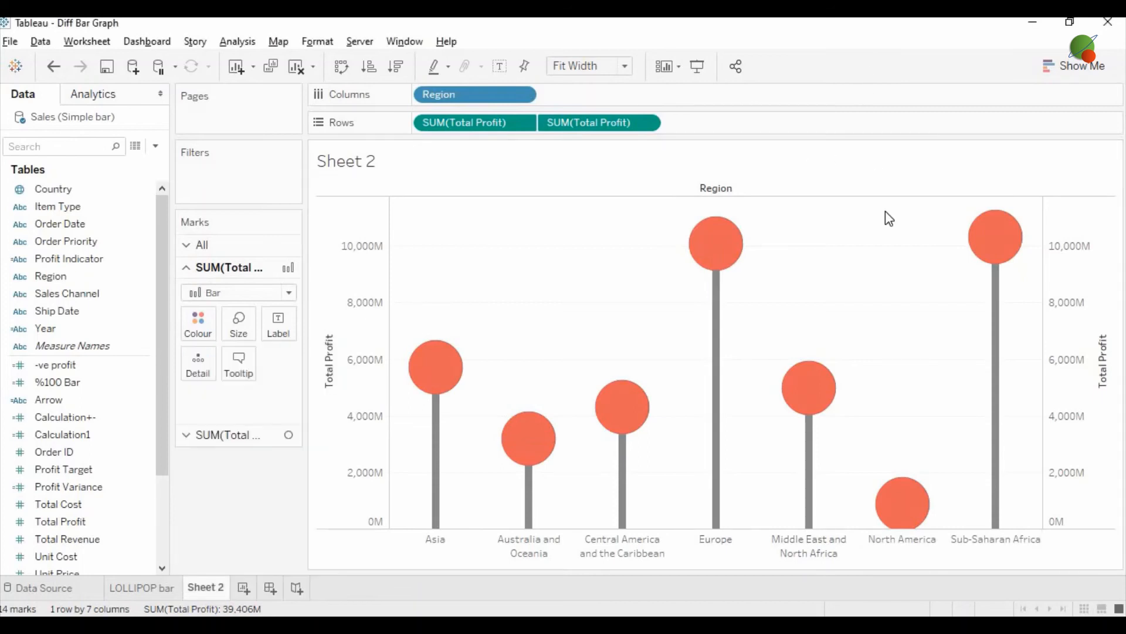
mouse_move(487, 351)
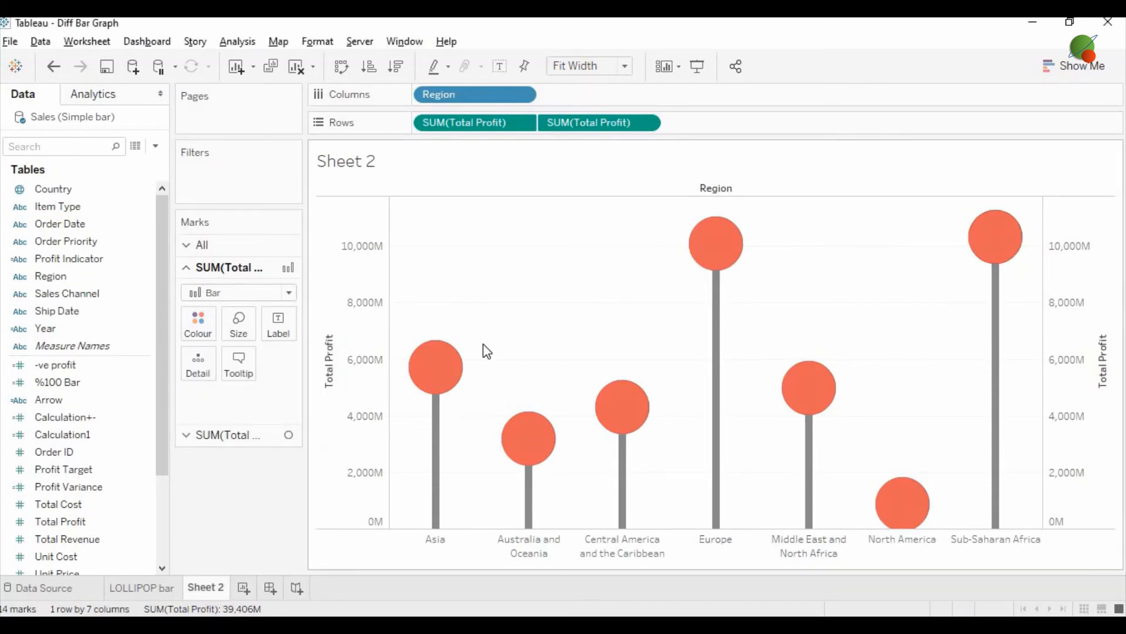
click(228, 289)
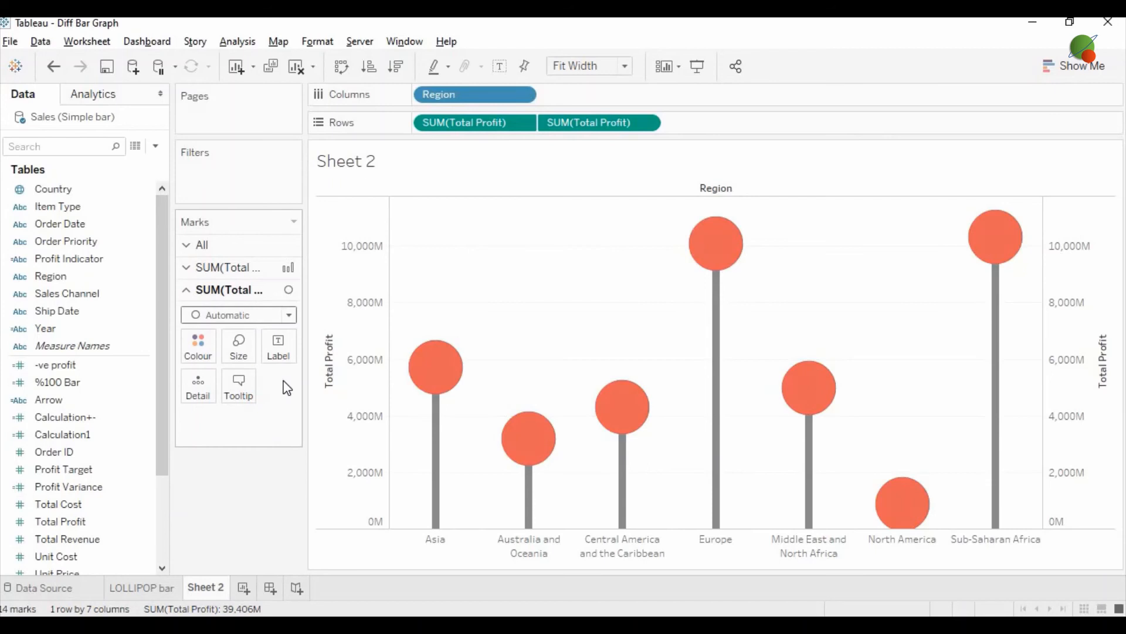
mouse_move(173, 397)
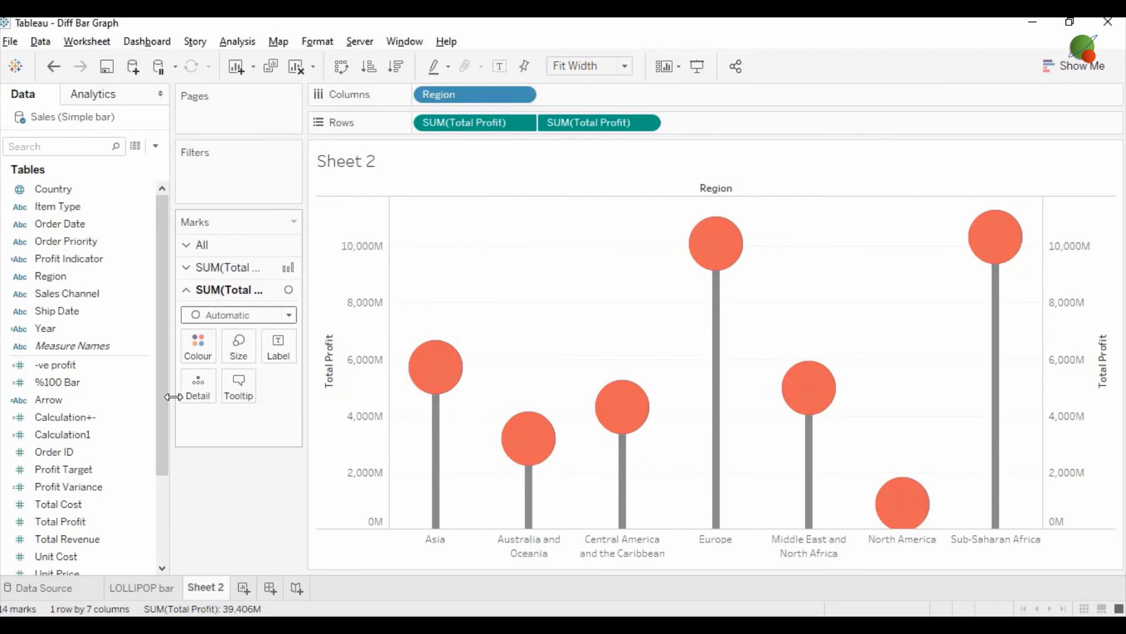
Label the circles with SUM(Total Profit), vertically aligned to Middle
click(54, 451)
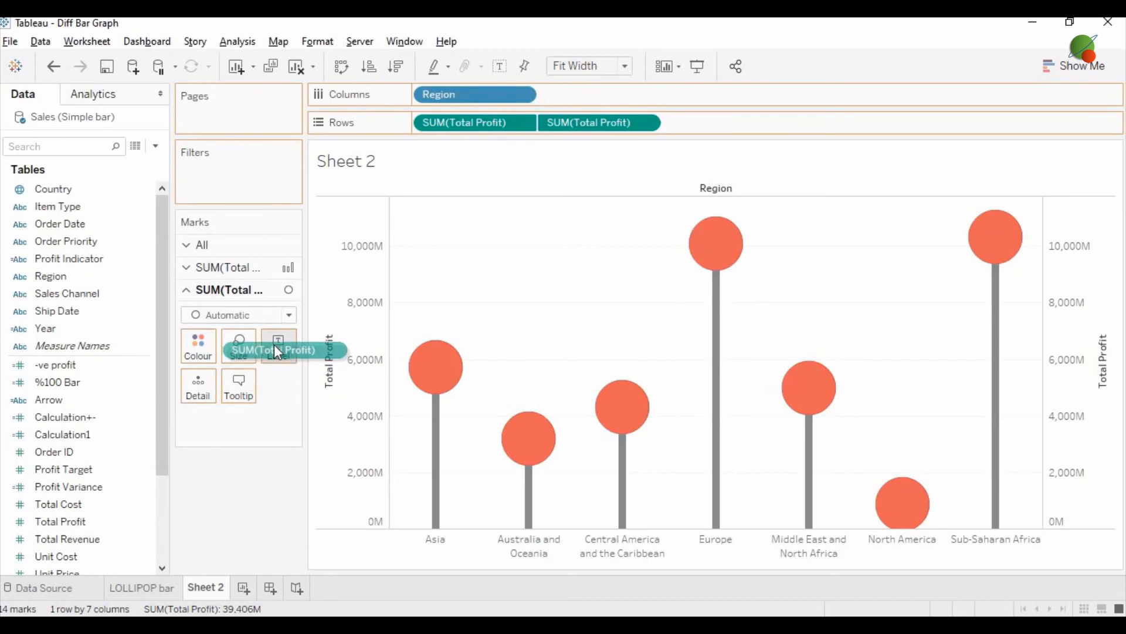
click(279, 346)
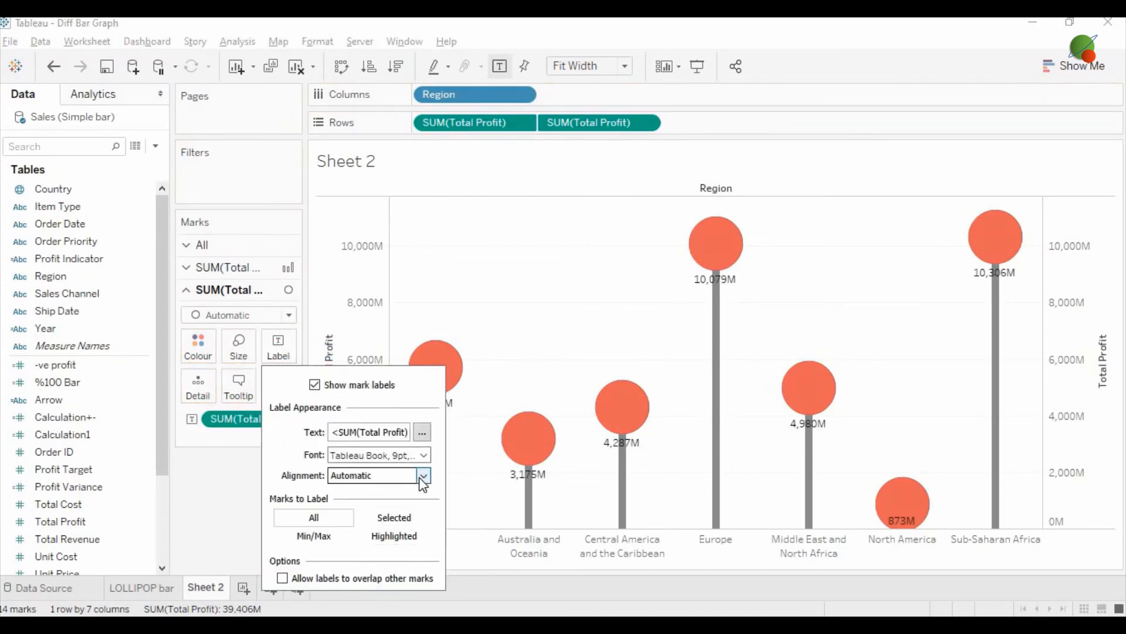
click(423, 475)
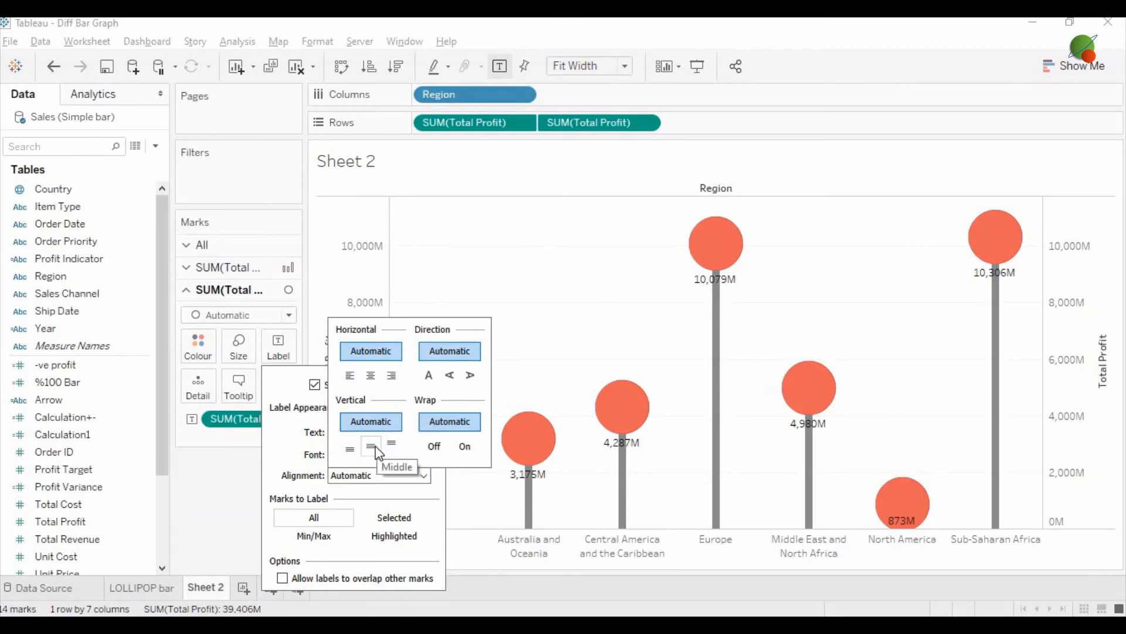
click(371, 443)
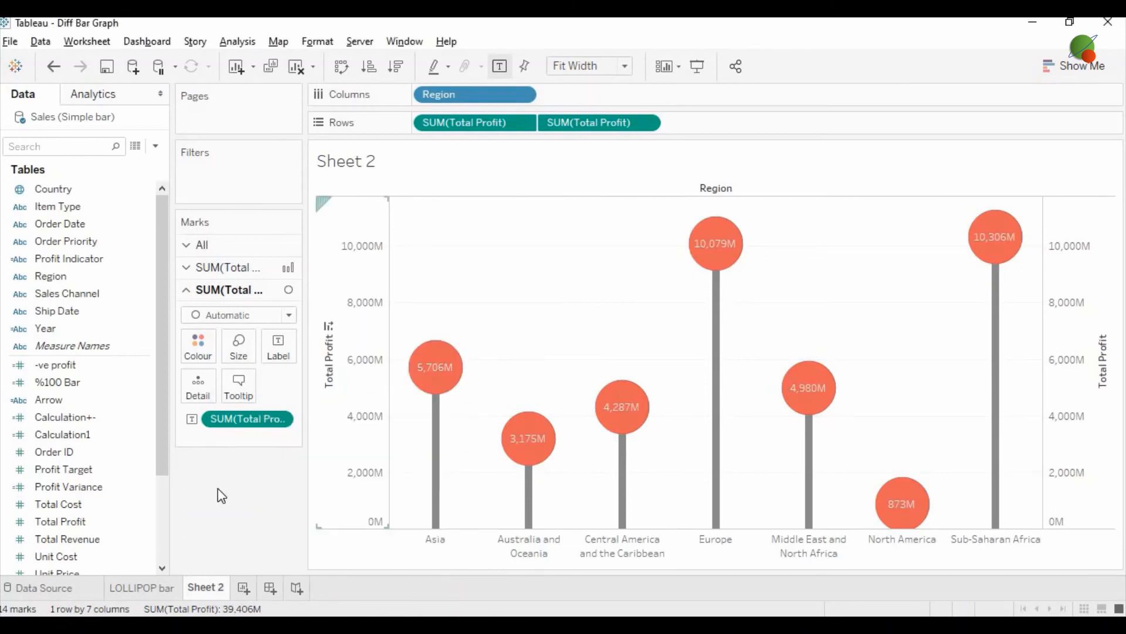